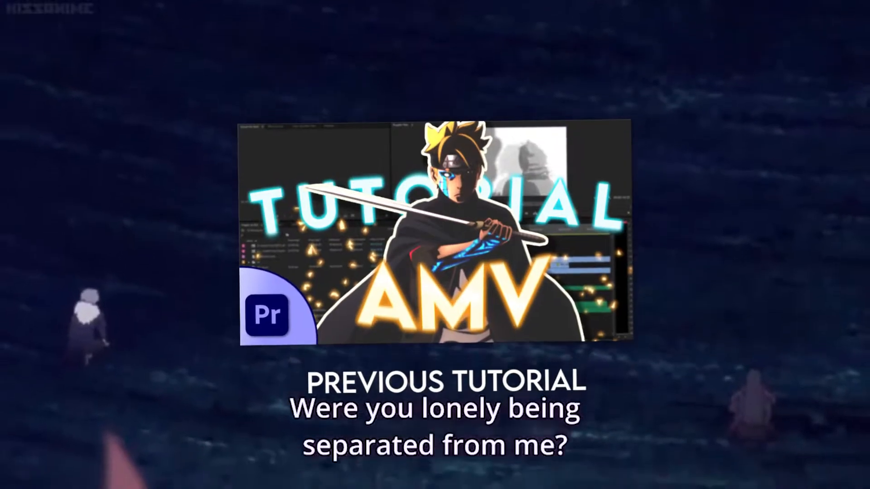
- Show the Boruto sequence with the EP 225 clip on V1 and the song on A2
left_click(9, 7)
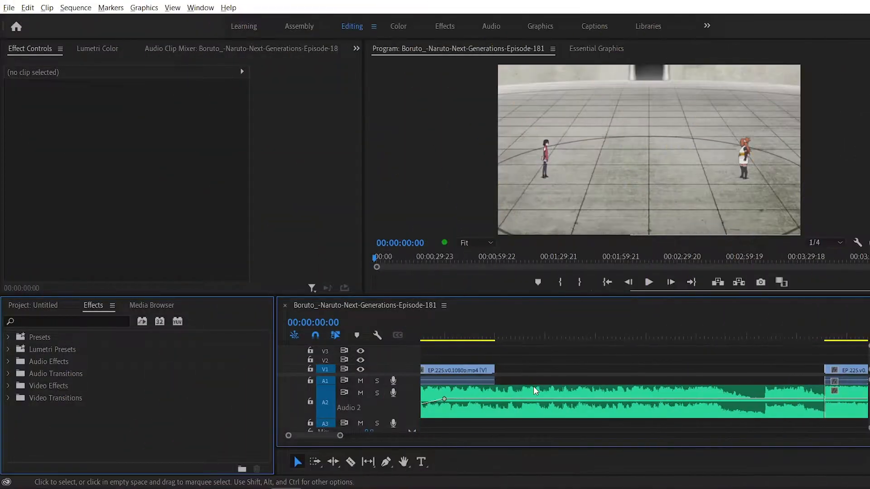
- Razor-cut the A2 music track at successive beats after the first episode clip
left_click(649, 282)
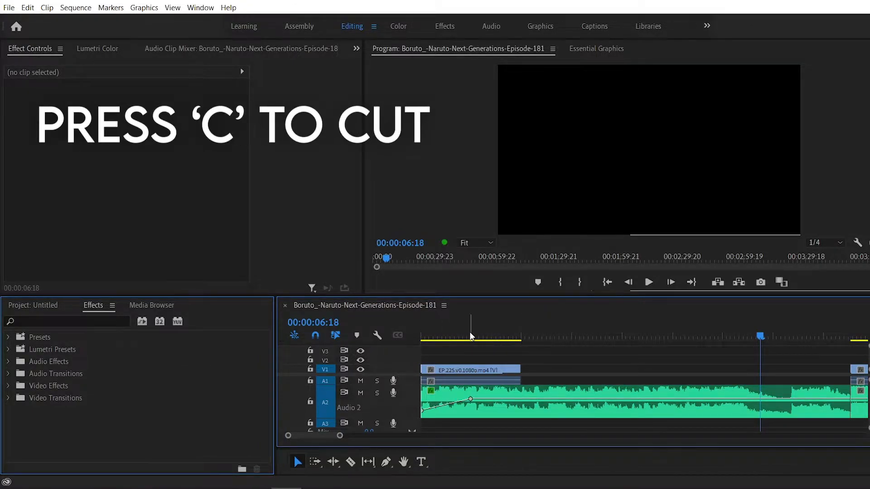
left_click(536, 335)
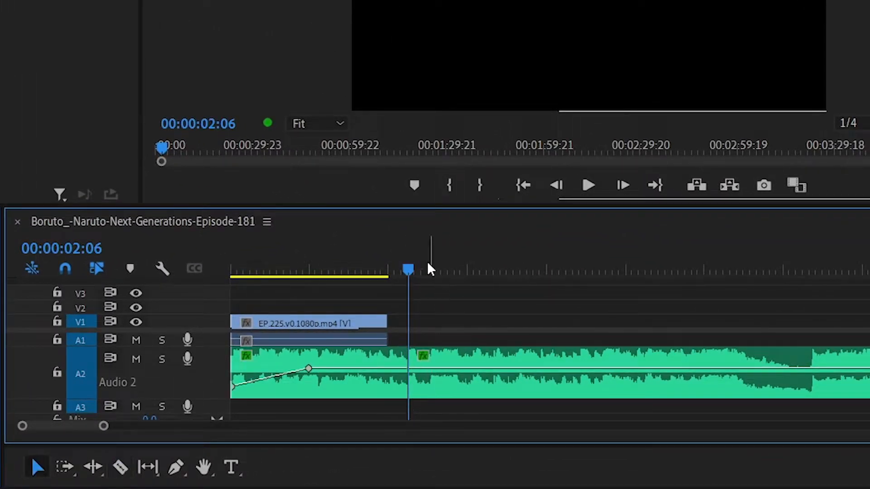
left_click(588, 185)
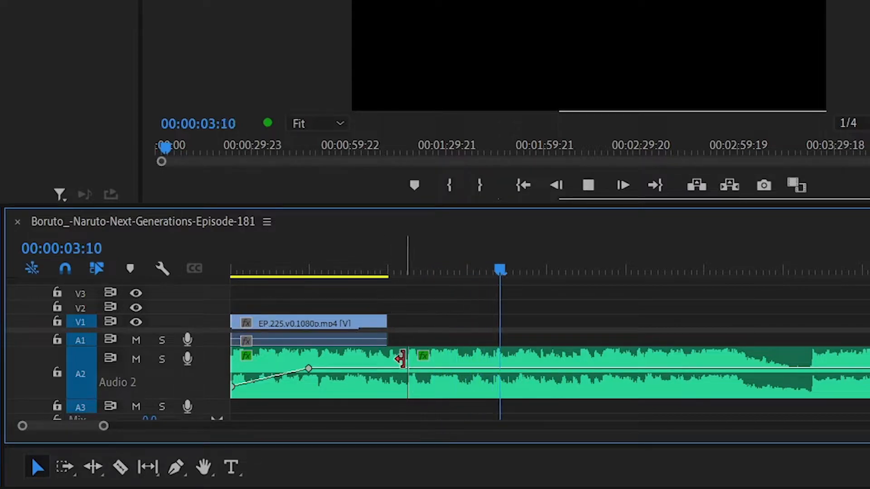
left_click(347, 270)
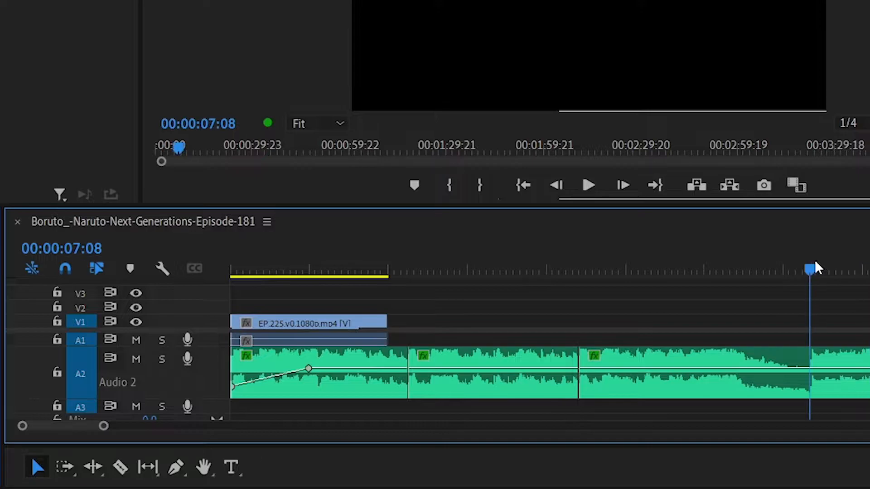
left_click(121, 468)
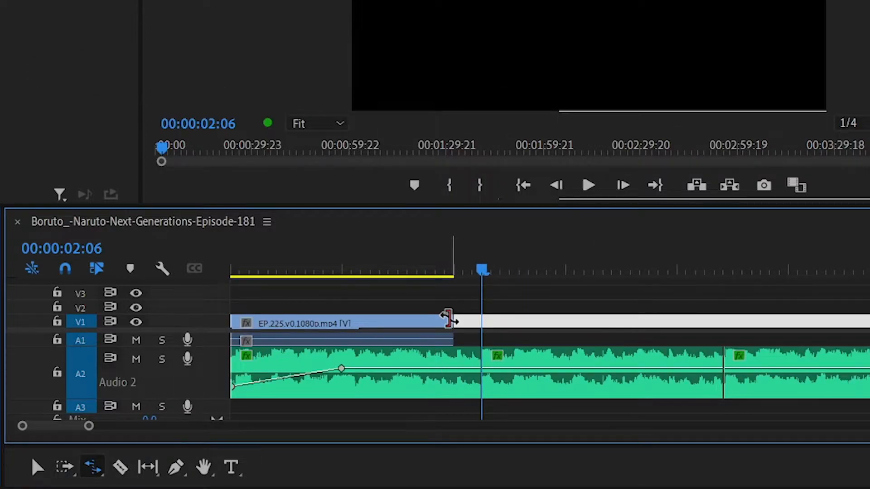
- Rate-stretch the first episode clip to 88.89% so it ends at the first music cut
left_click_drag(447, 322, 474, 323)
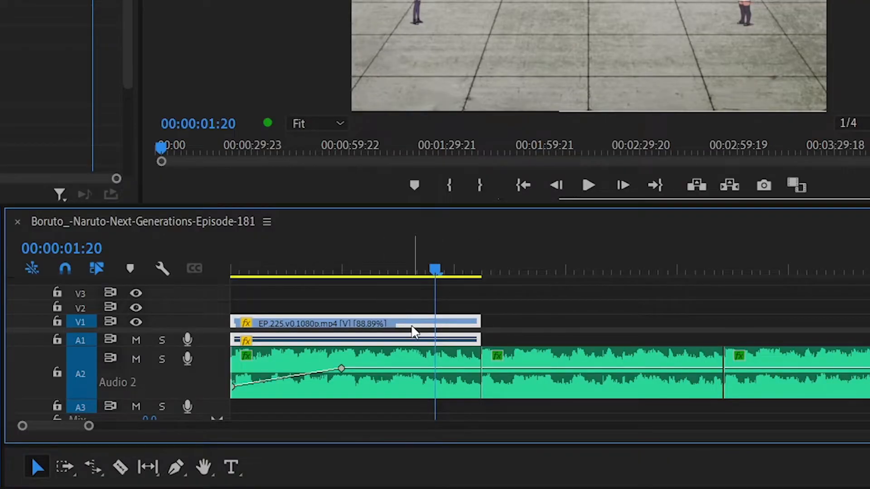
- Place the next EP 225 clip with its dialogue on V1/A1 right after the first clip
right_click(355, 323)
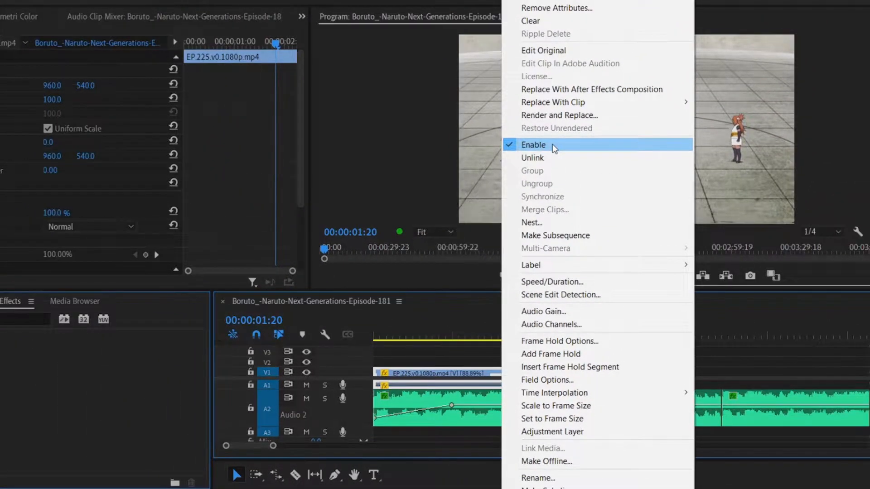
left_click(533, 145)
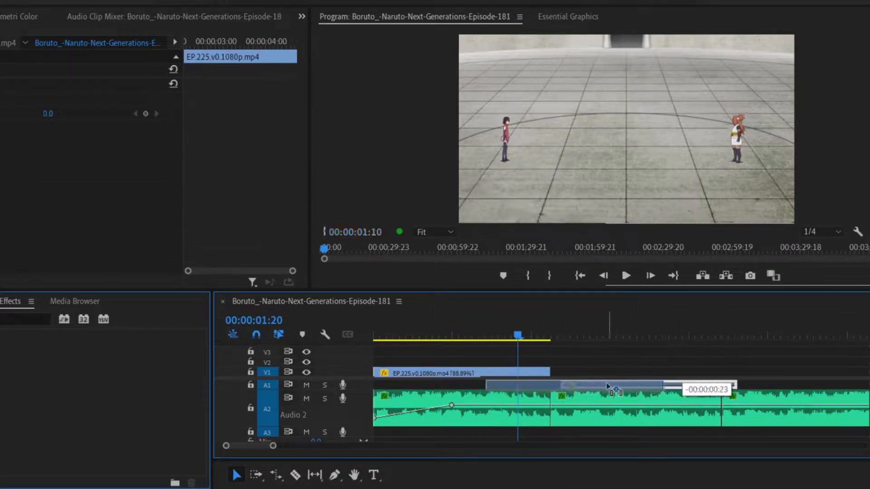
left_click(461, 373)
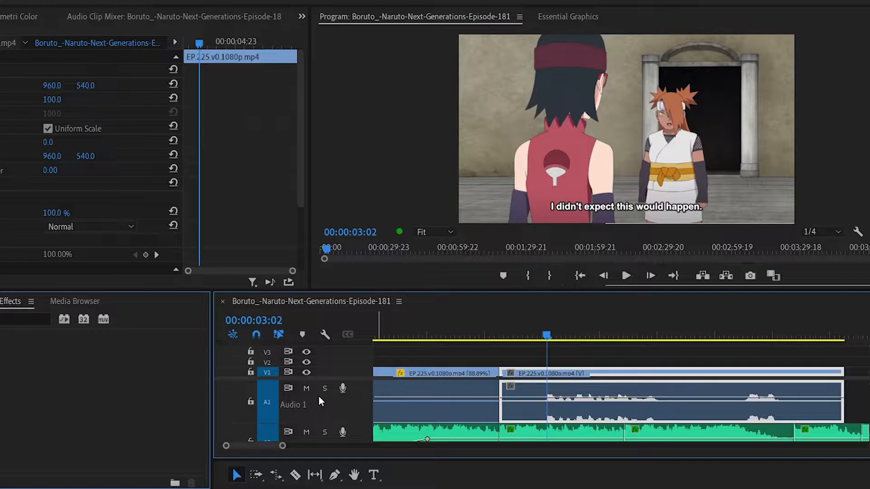
- Solo the A1 dialogue track so only the episode audio is heard
left_click(323, 388)
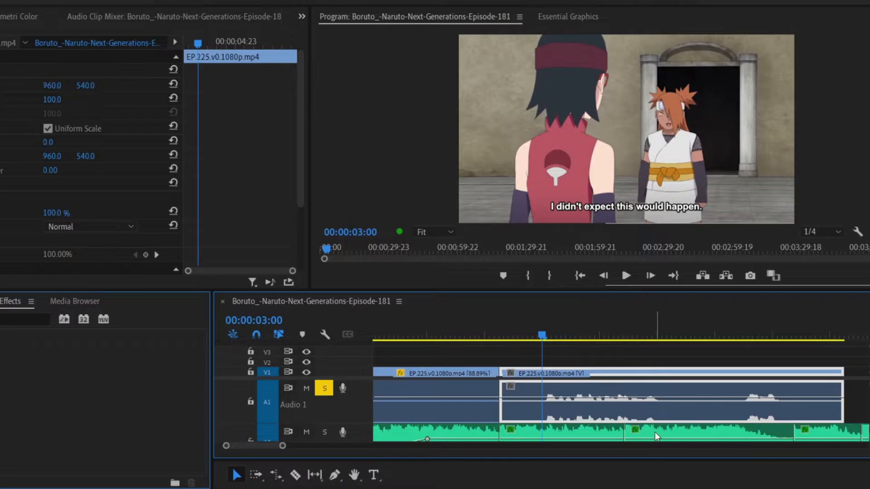
mouse_move(735, 424)
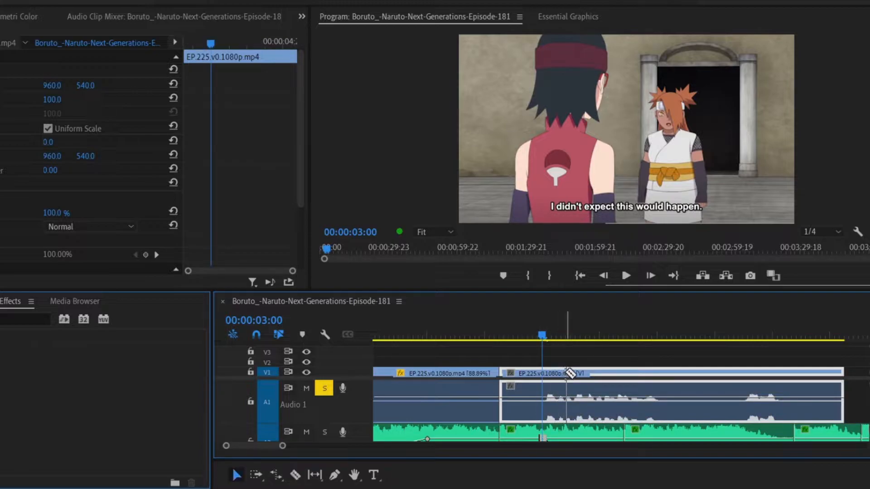
- Unlink the second clip's video from its audio and razor-split it at the next music cut
right_click(564, 373)
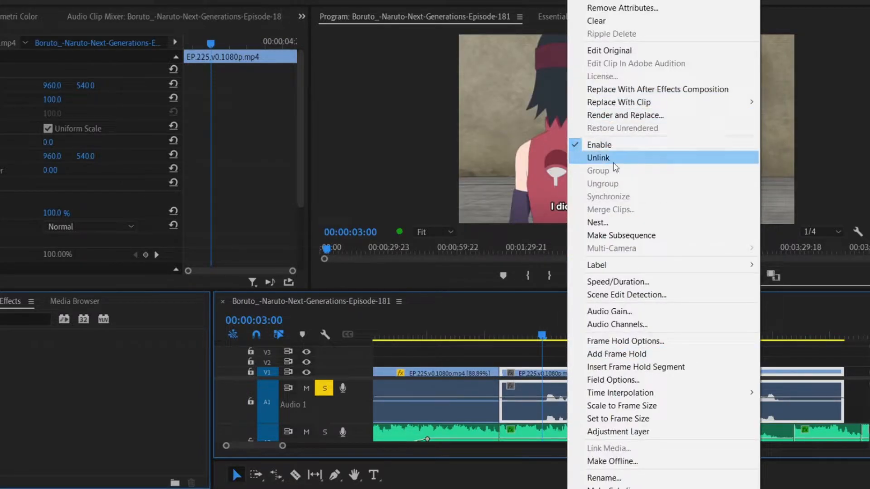
left_click(598, 158)
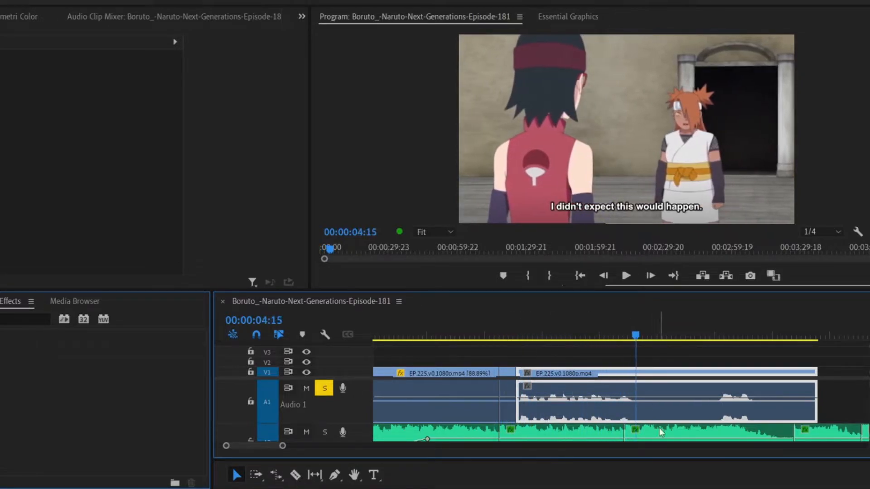
left_click(551, 331)
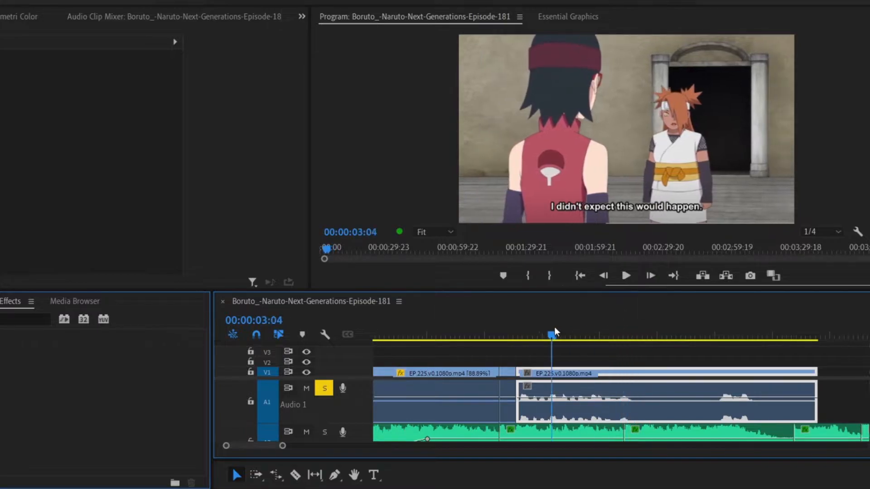
left_click(295, 476)
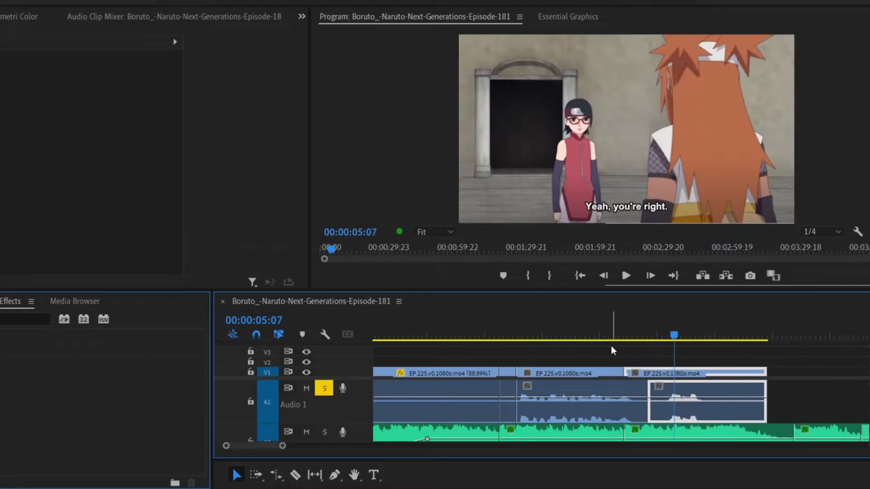
- Boost the third clip's audio gain, then lower the music track volume to about -0.3 dB
left_click(625, 276)
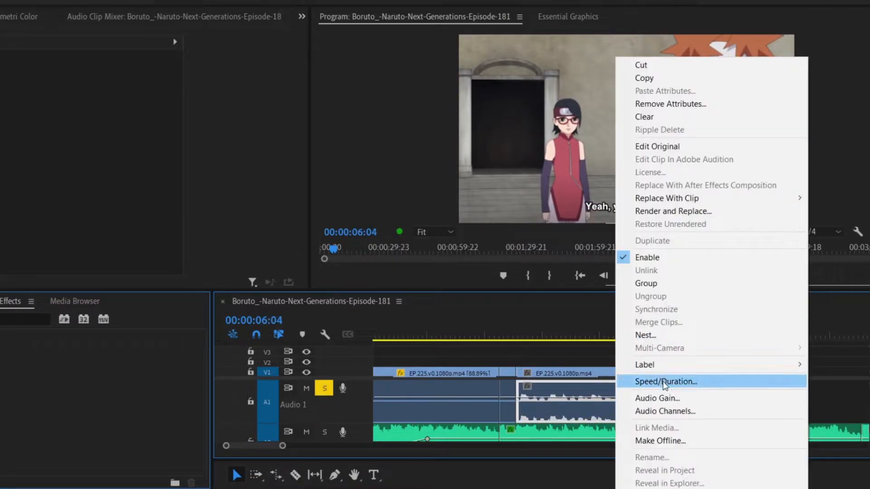
mouse_move(682, 401)
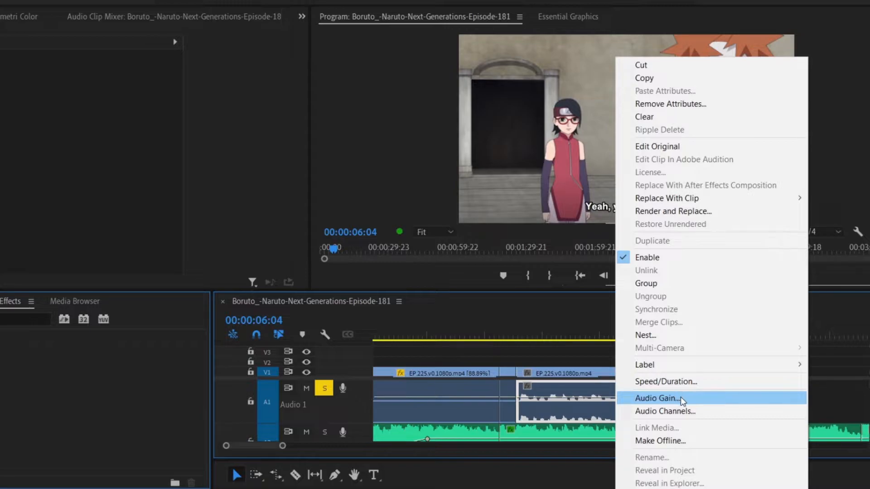
left_click(657, 398)
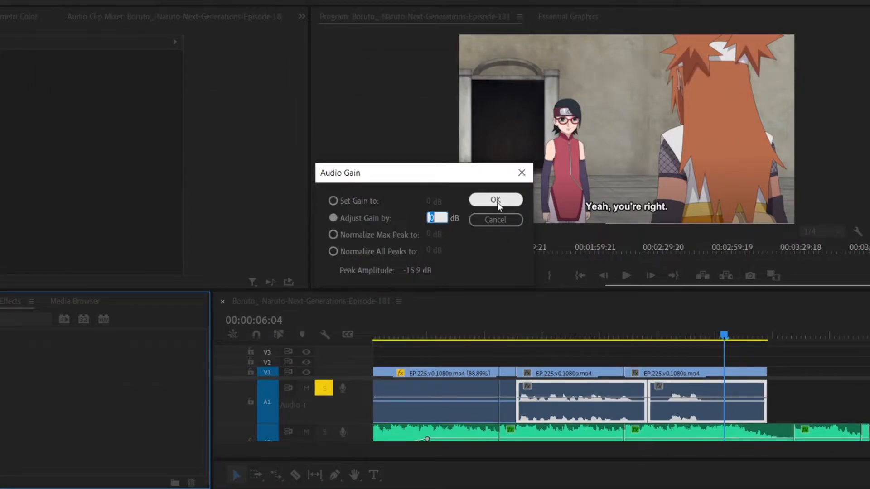
left_click(495, 199)
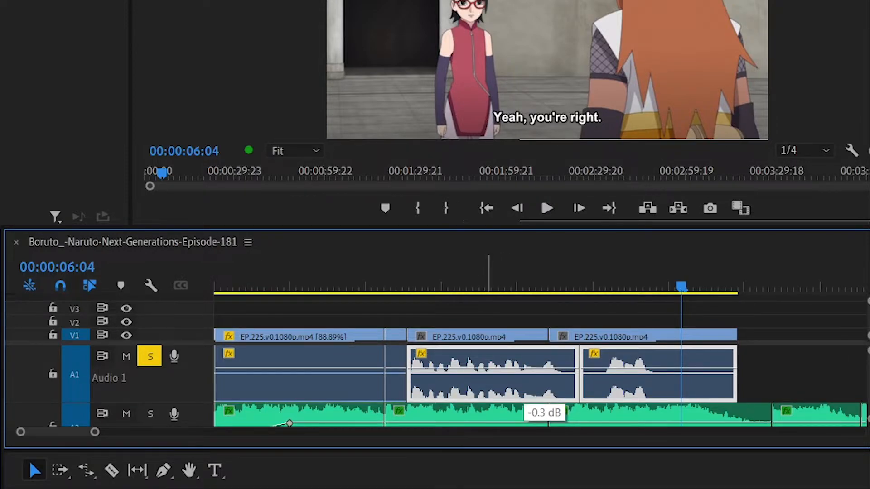
left_click_drag(491, 366, 491, 356)
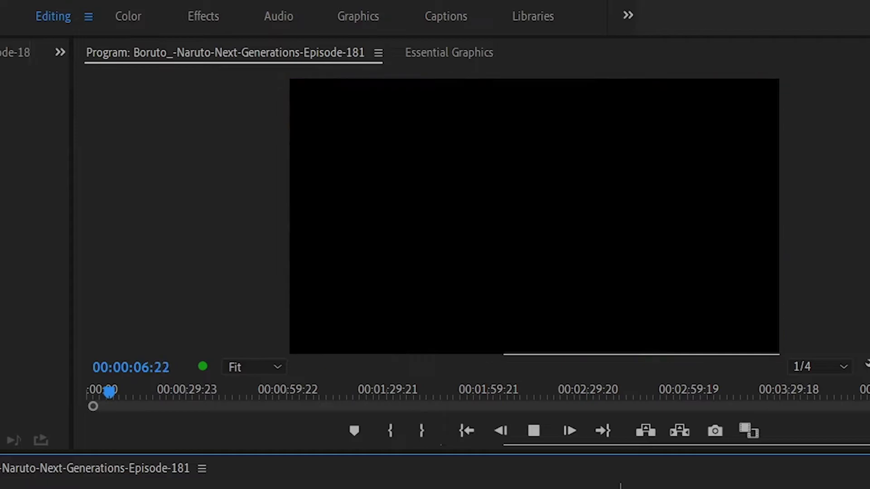
- Stop playback at the cut and place a long new episode clip on V1/A1 after the earlier clips
left_click(532, 432)
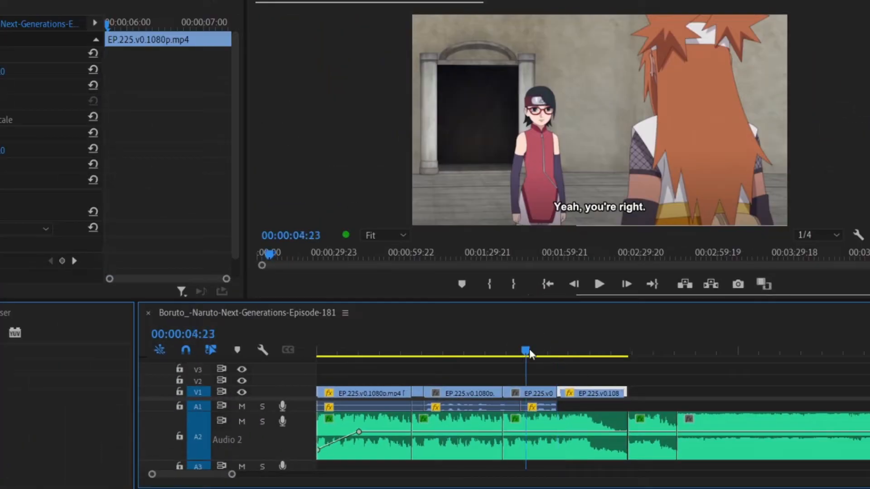
left_click(599, 284)
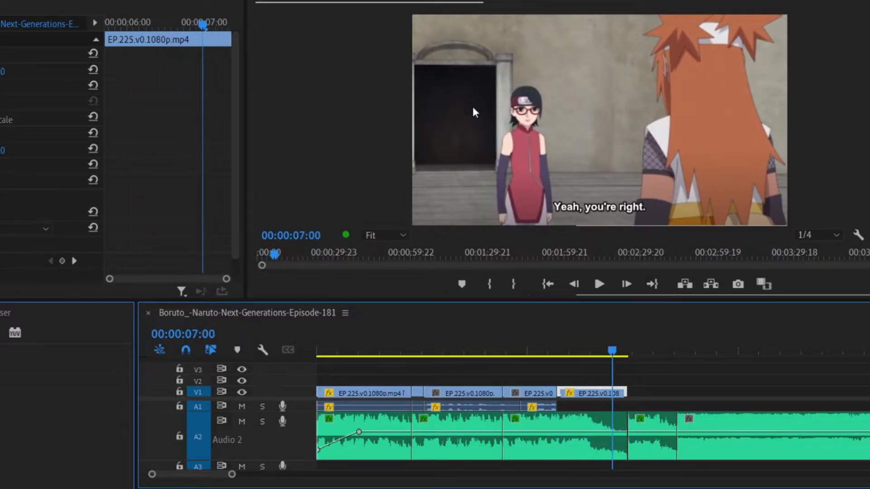
left_click(609, 351)
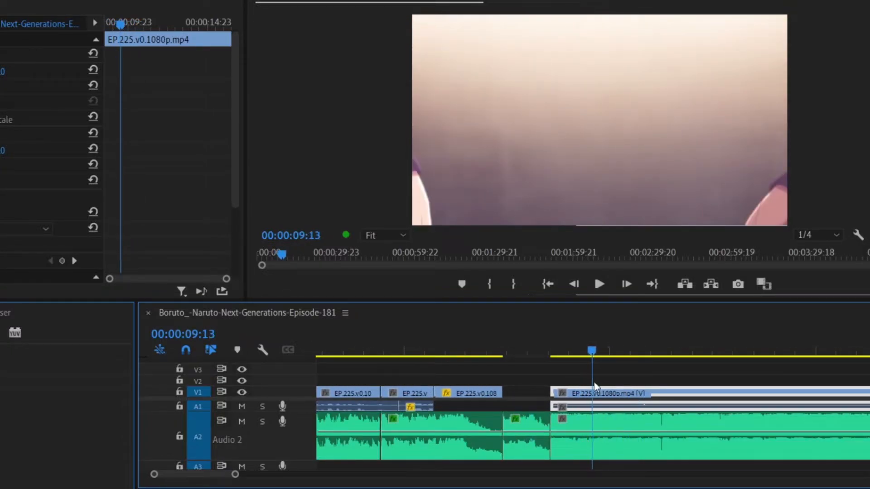
- Slide the hand-holding clip left against the earlier cuts, closing the timeline gap
left_click_drag(604, 392, 558, 399)
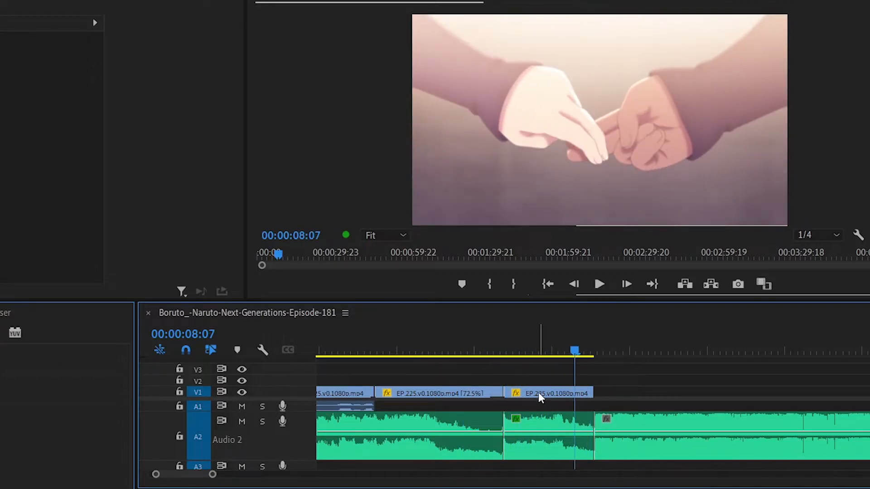
- Set new Speed/Duration percentages on the hand-holding clip and the following clip
right_click(544, 393)
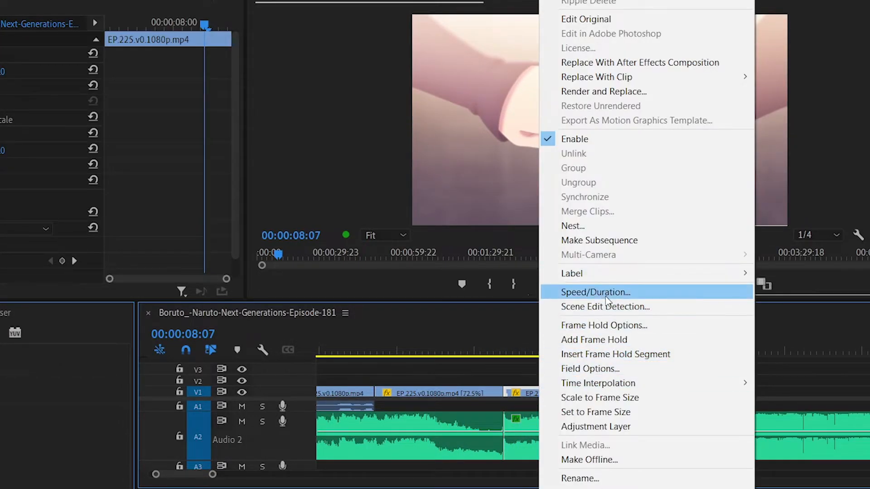
left_click(595, 292)
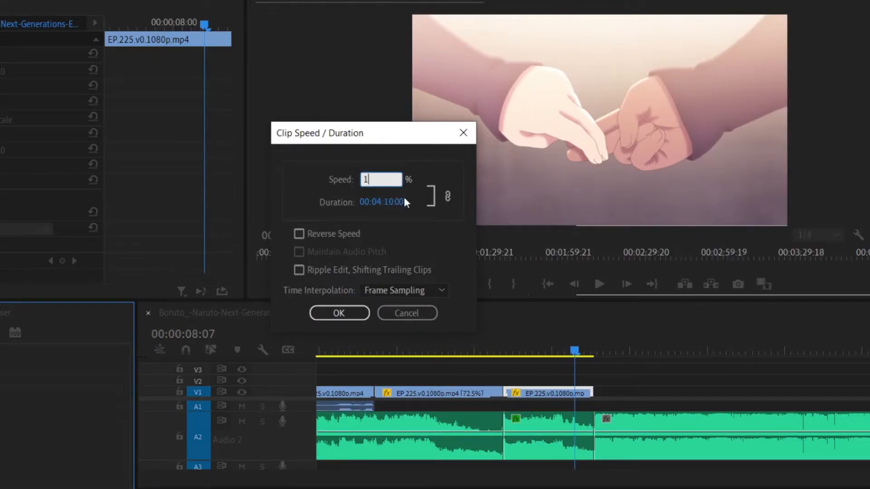
type("00")
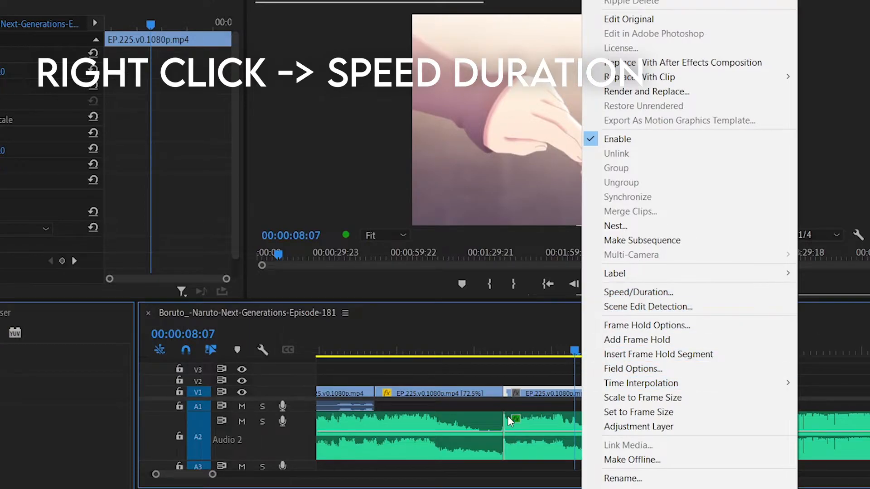
left_click(637, 292)
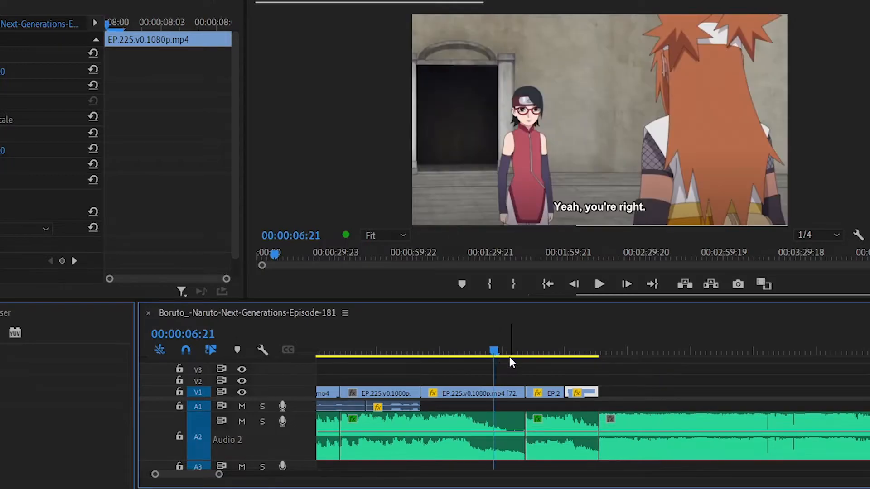
- Place another long episode clip of fight footage on V1/A1 around the 18-second mark, past a gap
left_click(599, 283)
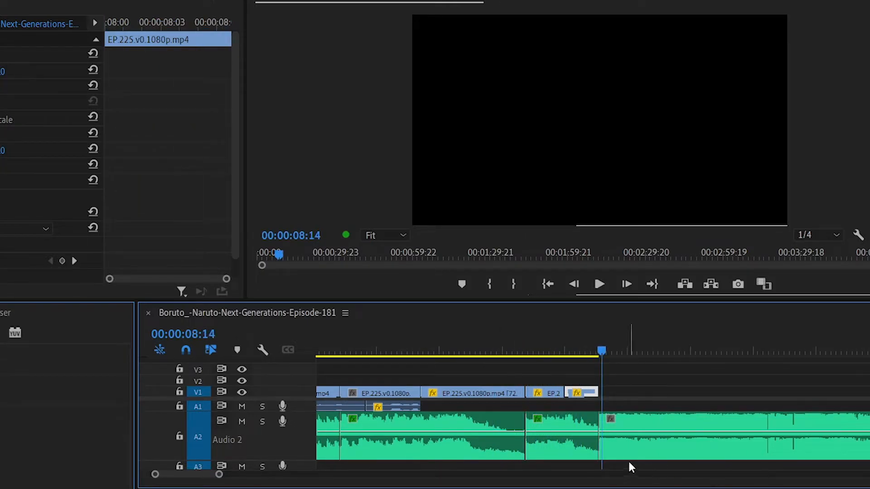
left_click(599, 284)
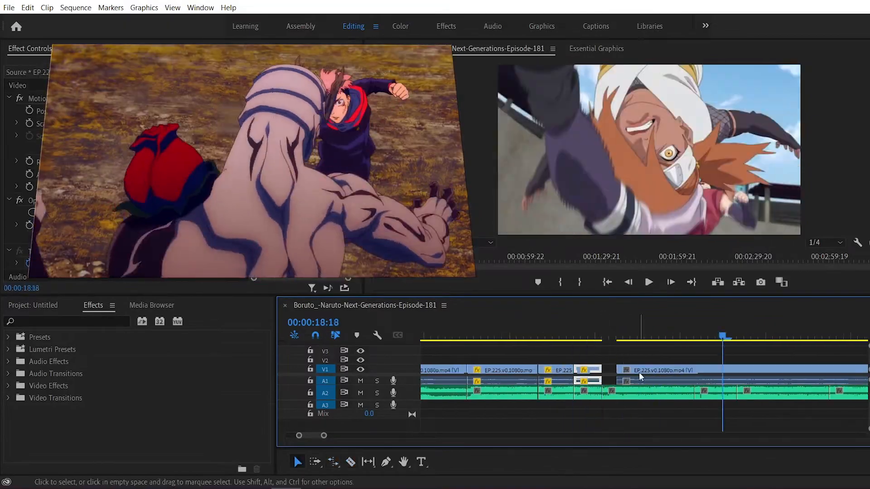
- Slide the new clip against the previous cuts, trim it to the beats and lower the A2 ending volume keyframes
left_click(648, 281)
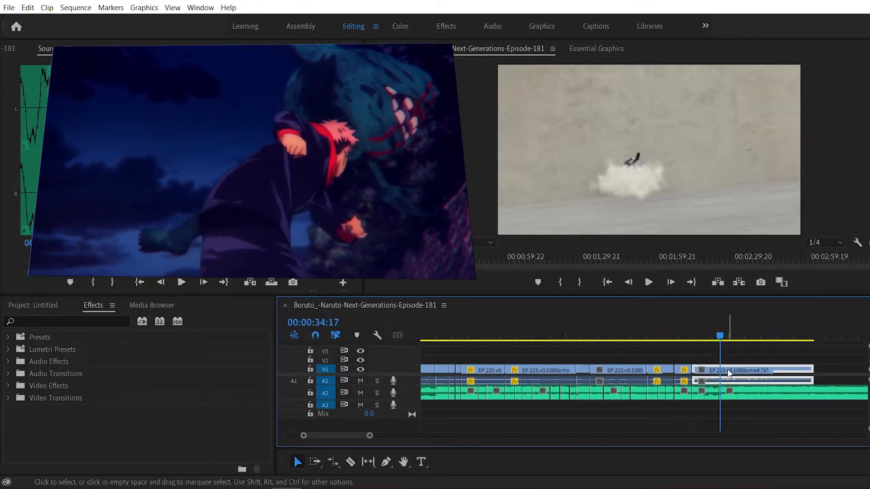
left_click_drag(730, 370, 649, 372)
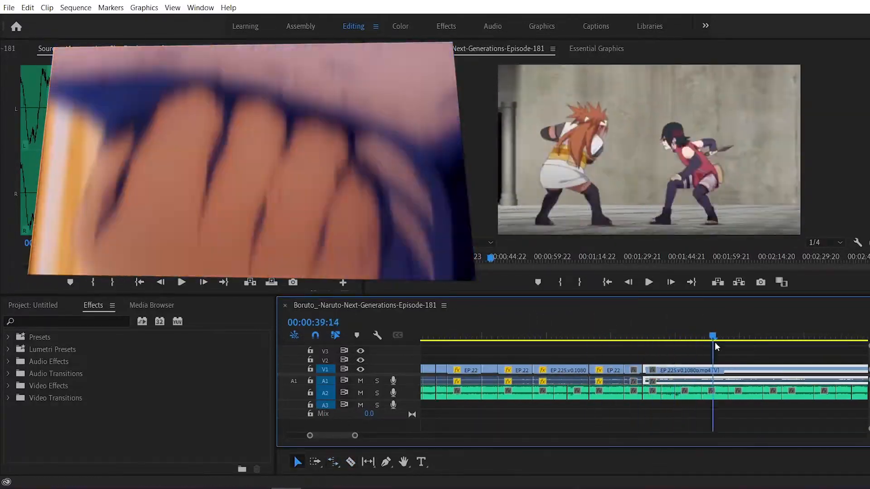
left_click(648, 282)
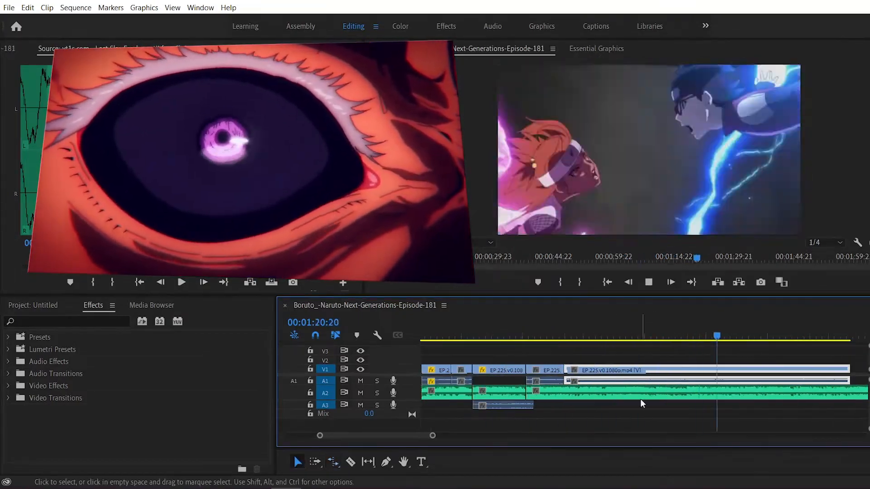
type("under")
type("ec")
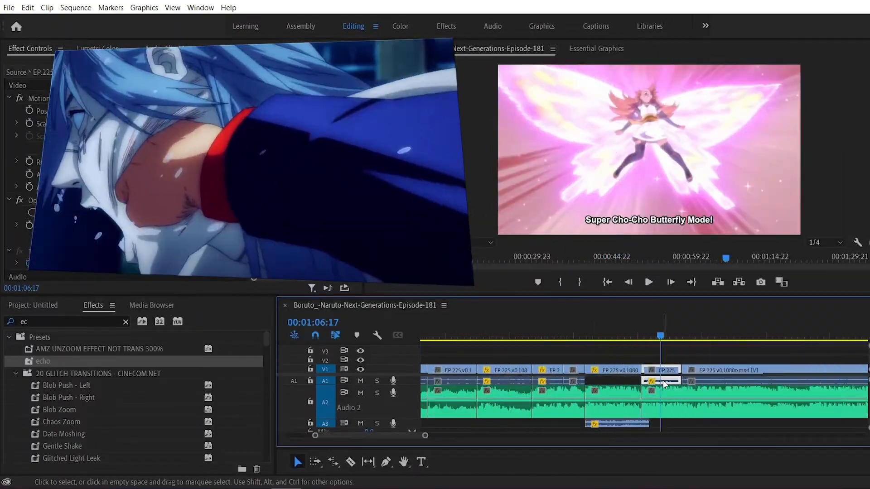
left_click(648, 282)
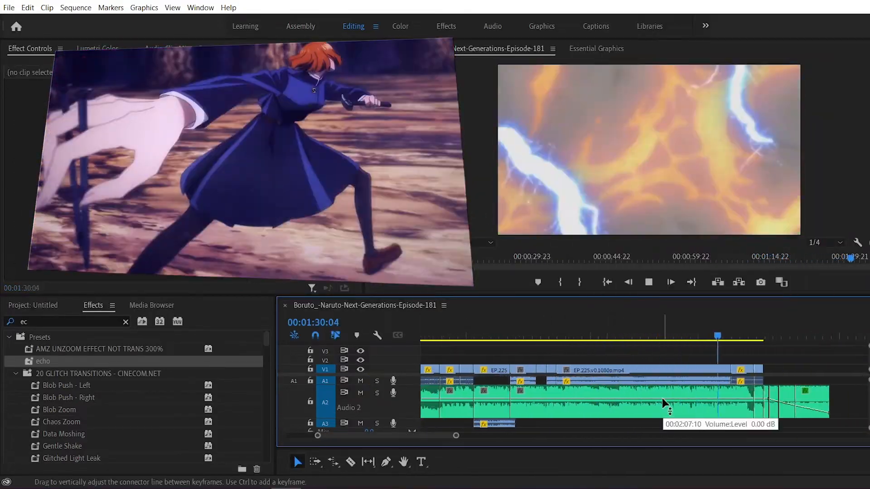